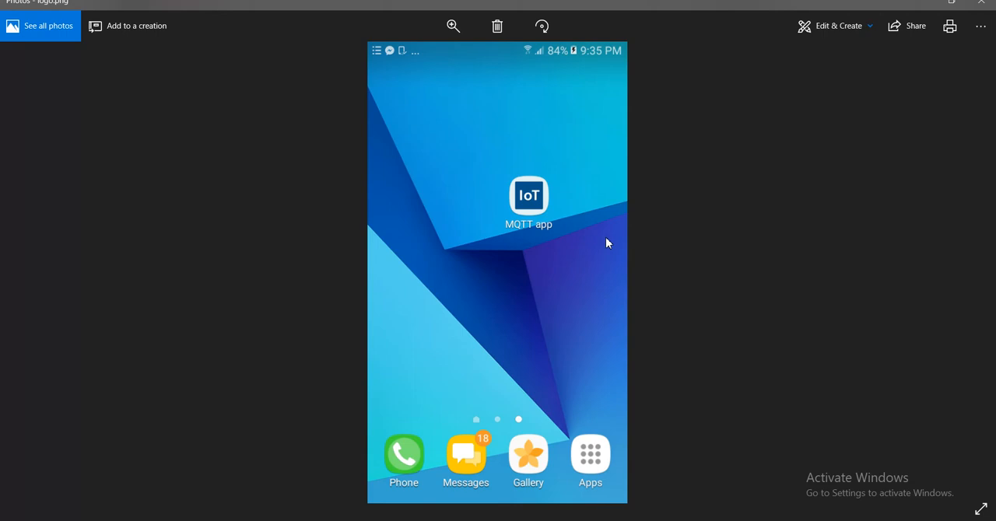
pyautogui.moveTo(554, 277)
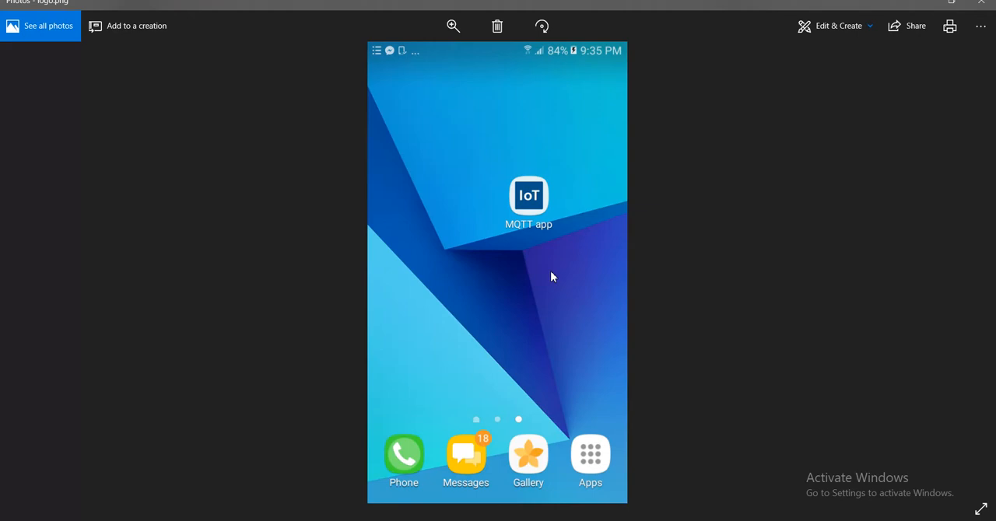
pyautogui.moveTo(582, 255)
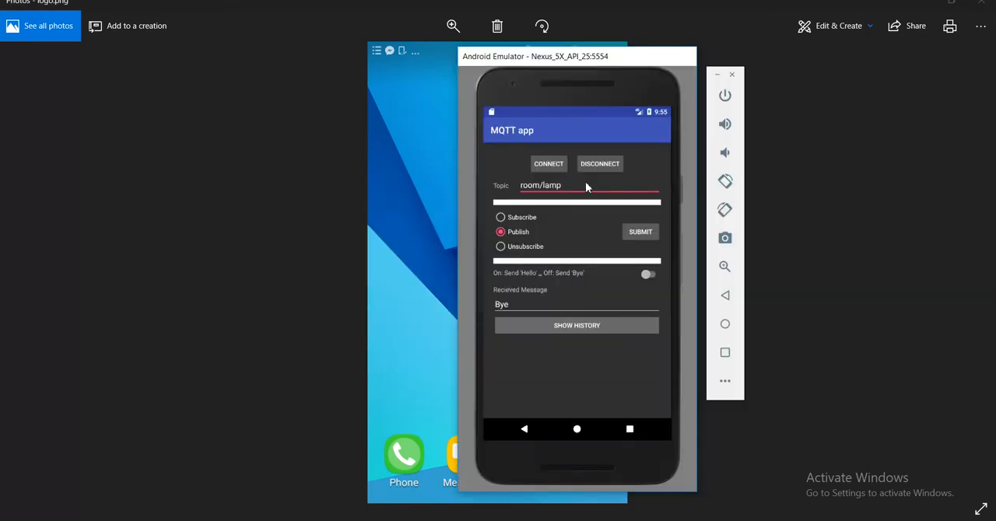
pyautogui.moveTo(539, 190)
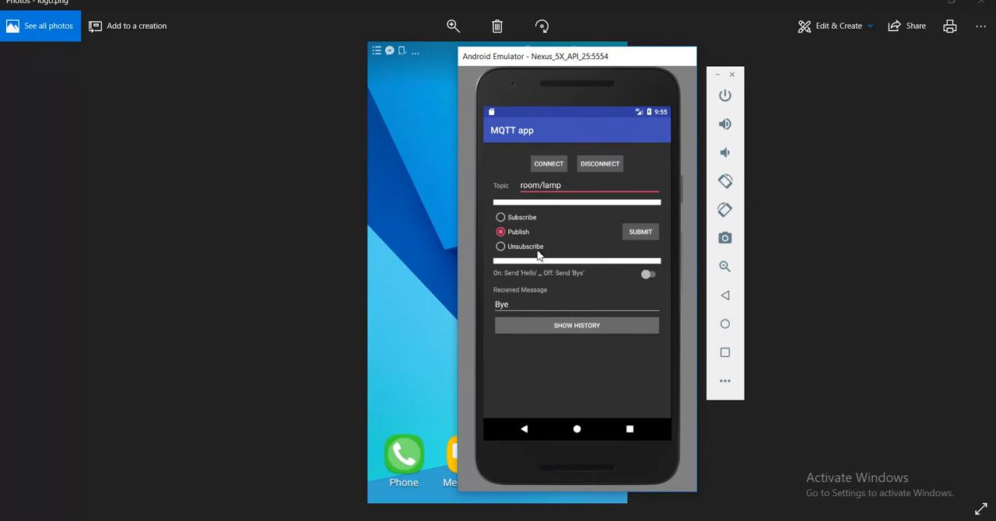
pyautogui.moveTo(593, 247)
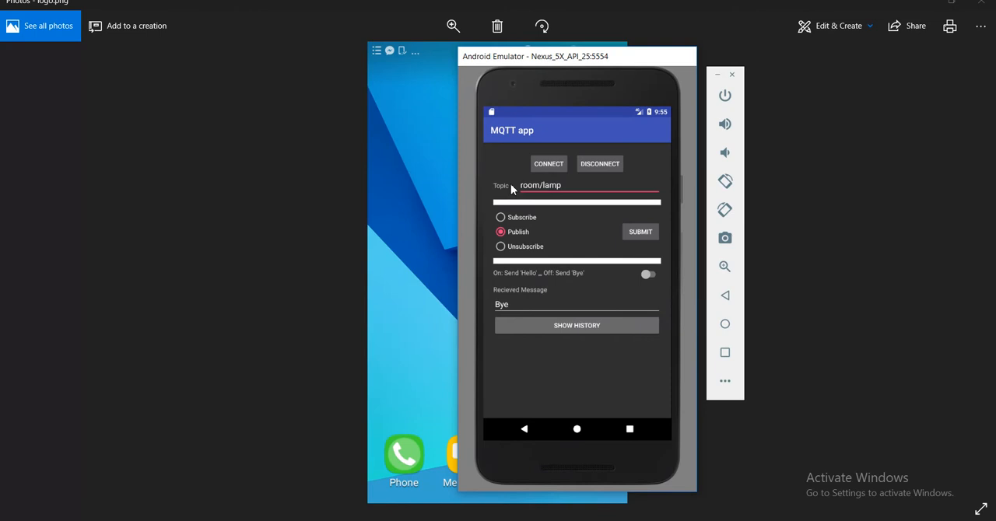
pyautogui.moveTo(545, 192)
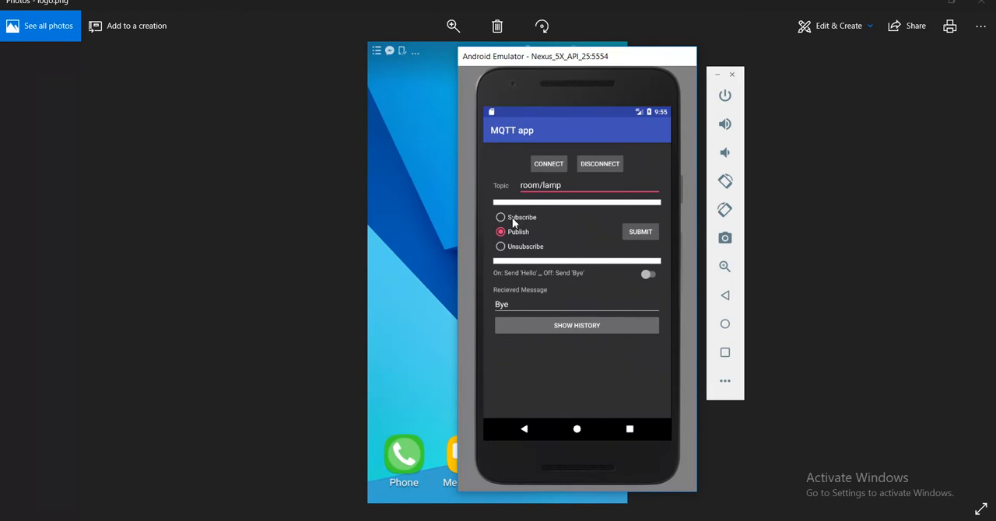
# Choose Subscribe mode and connect the app to the MQTT broker
pyautogui.click(501, 218)
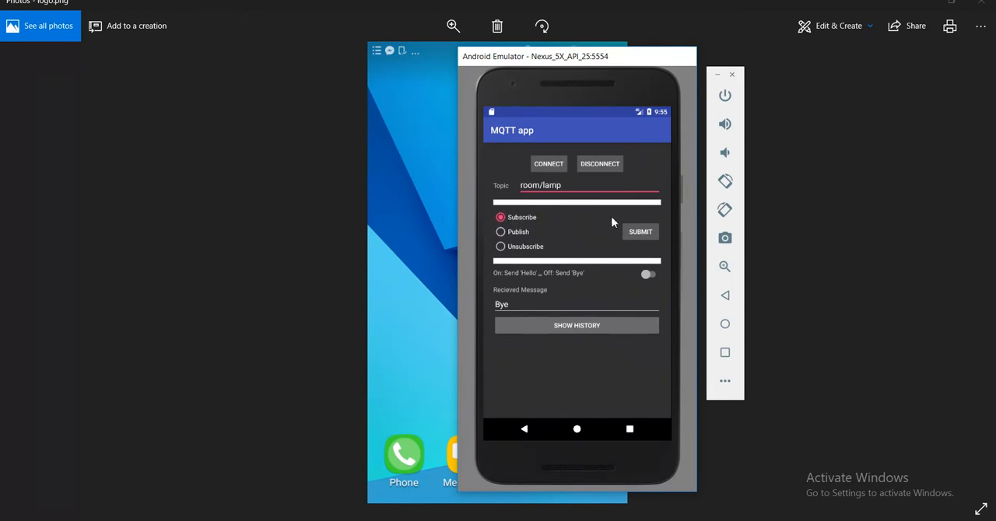
pyautogui.moveTo(560, 176)
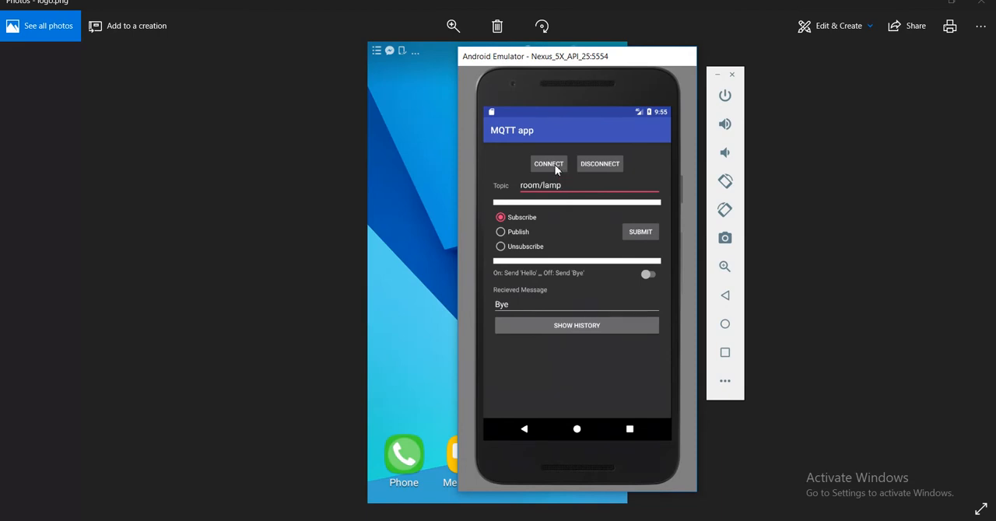
pyautogui.click(547, 163)
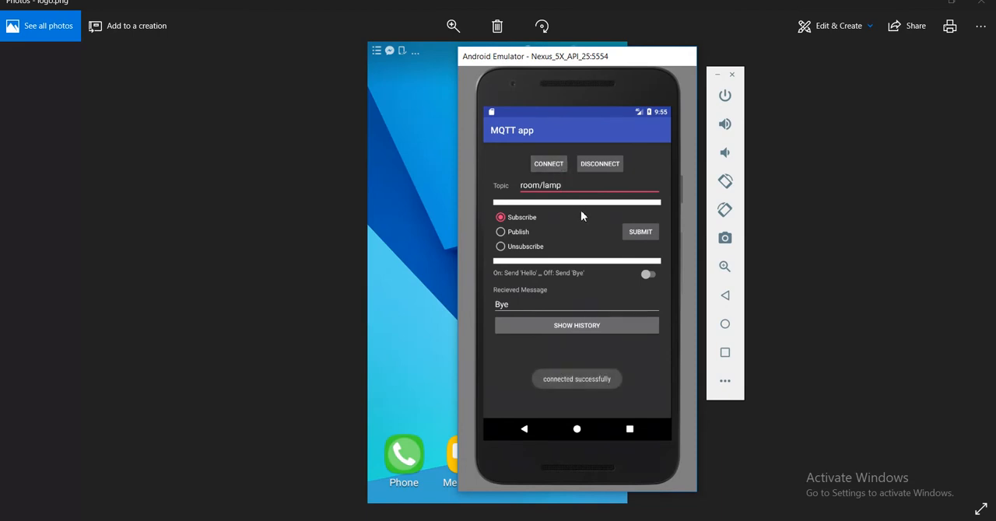
pyautogui.moveTo(542, 224)
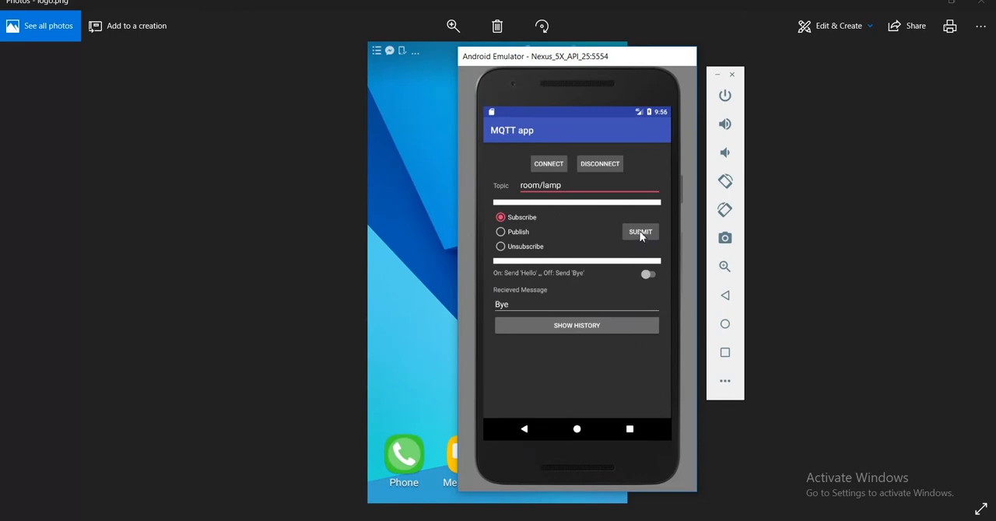
pyautogui.moveTo(522, 170)
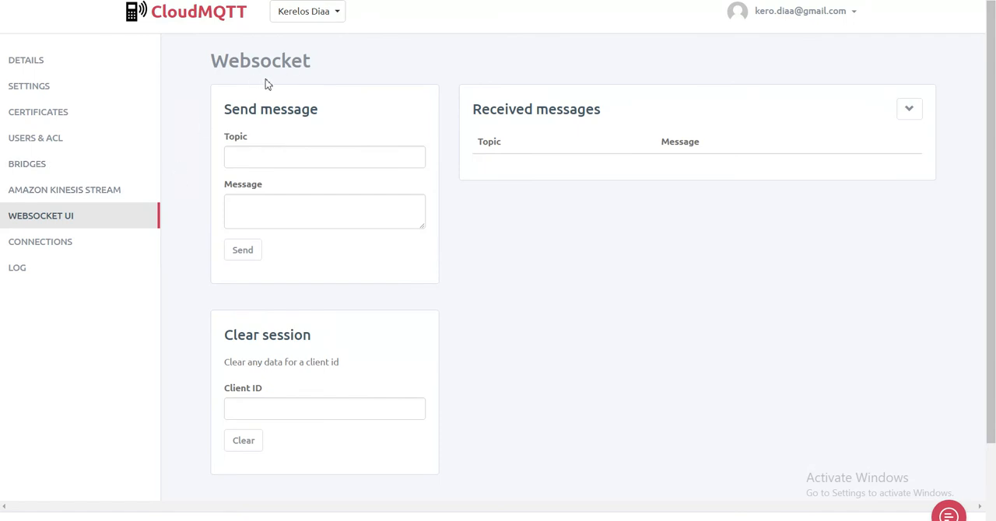
pyautogui.moveTo(196, 31)
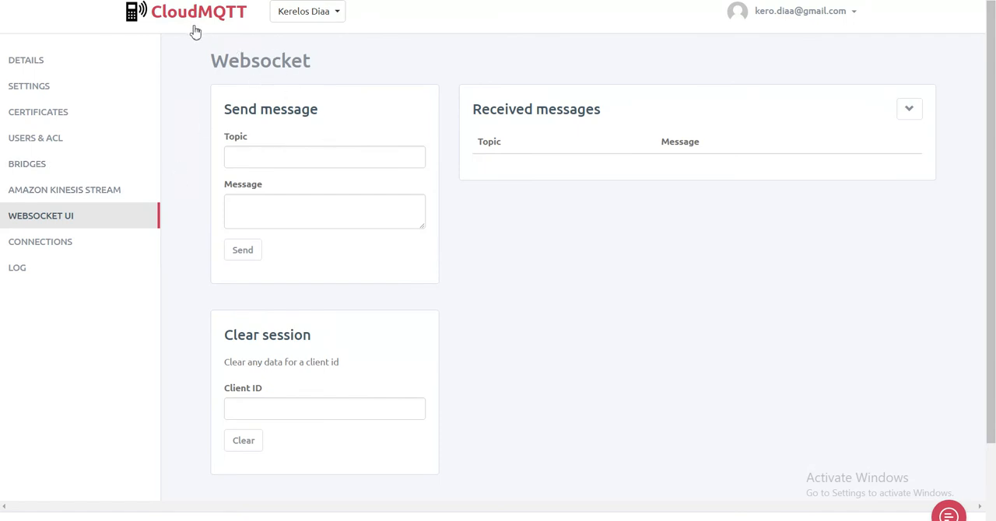
pyautogui.moveTo(355, 138)
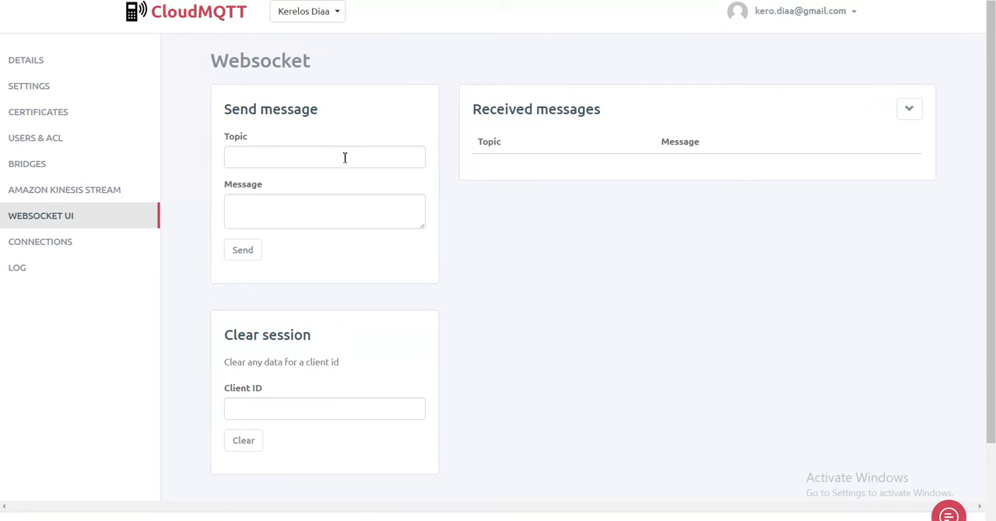
# Send 'hello world' on topic room/lamp from the CloudMQTT Websocket UI
pyautogui.click(324, 155)
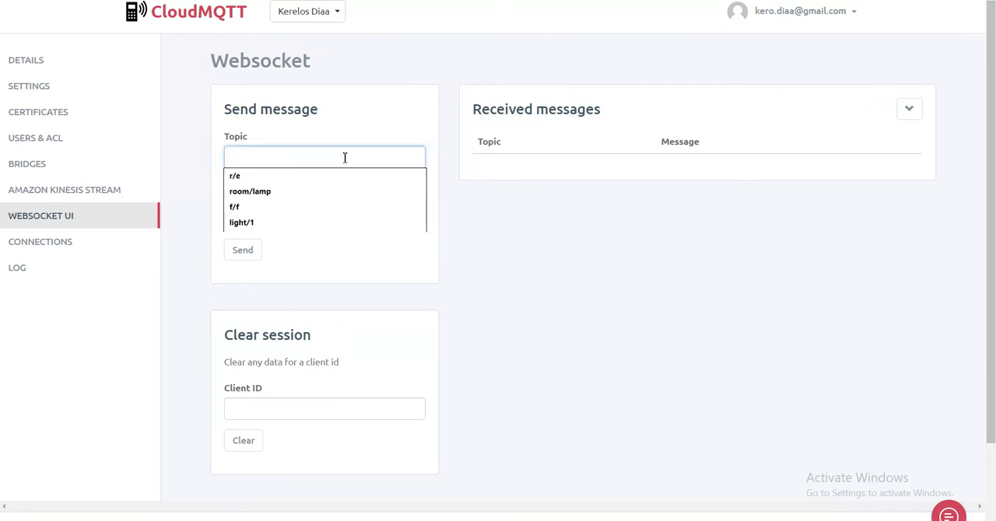
pyautogui.click(249, 191)
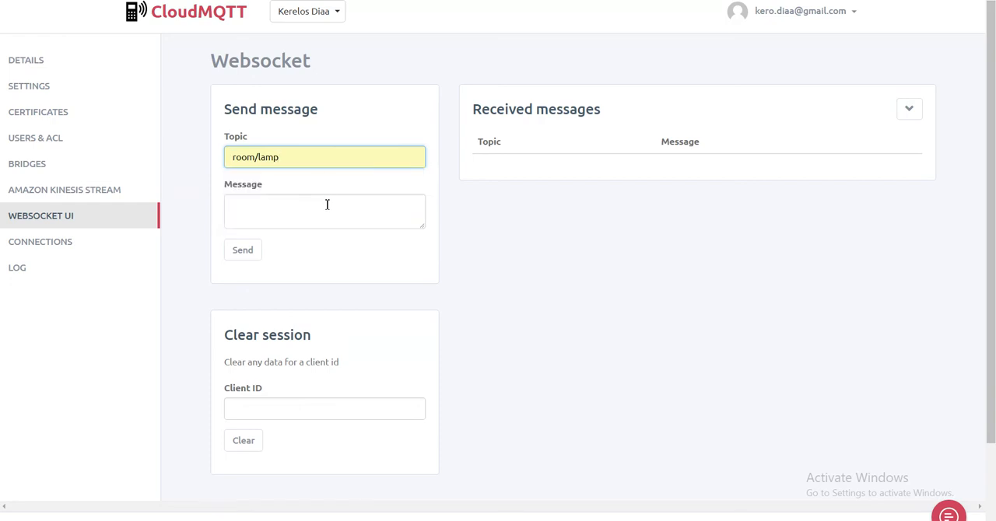
pyautogui.click(323, 212)
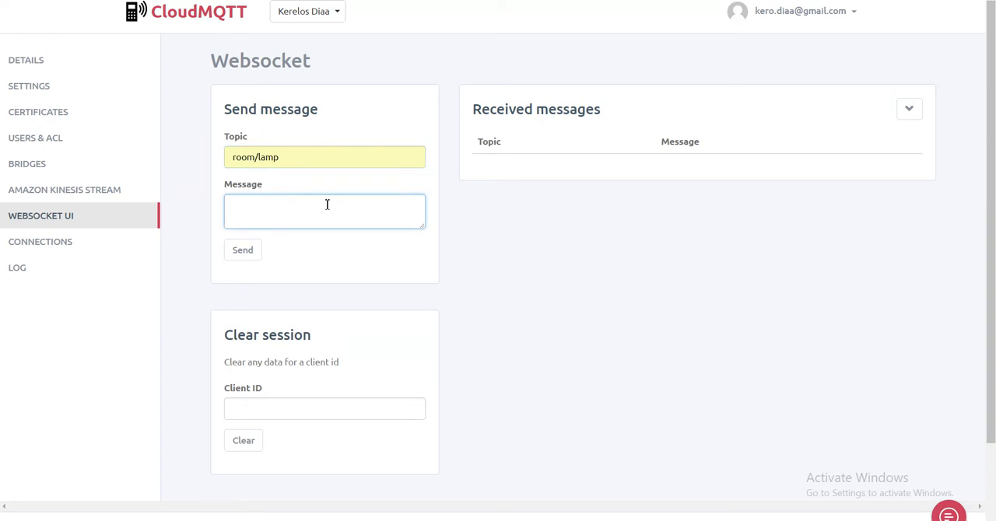
pyautogui.write('hello world')
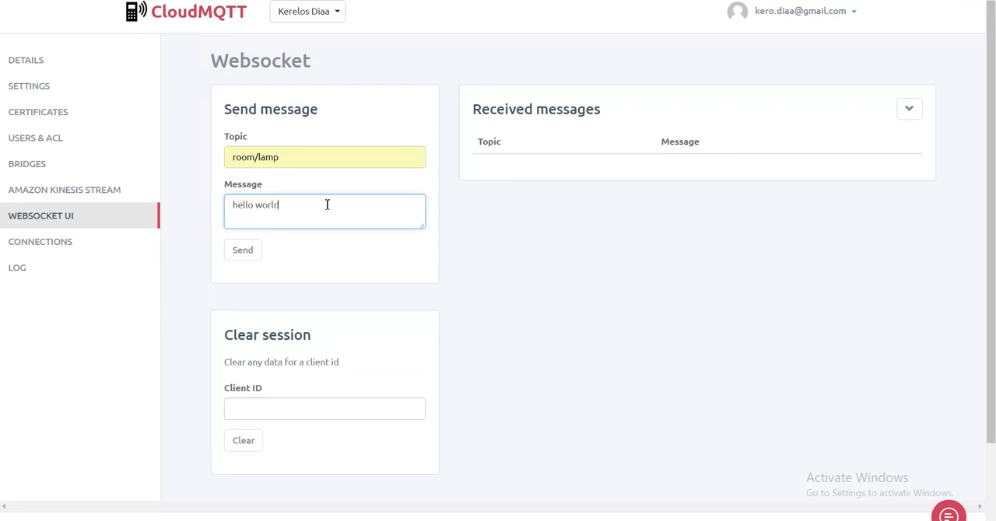
pyautogui.click(242, 249)
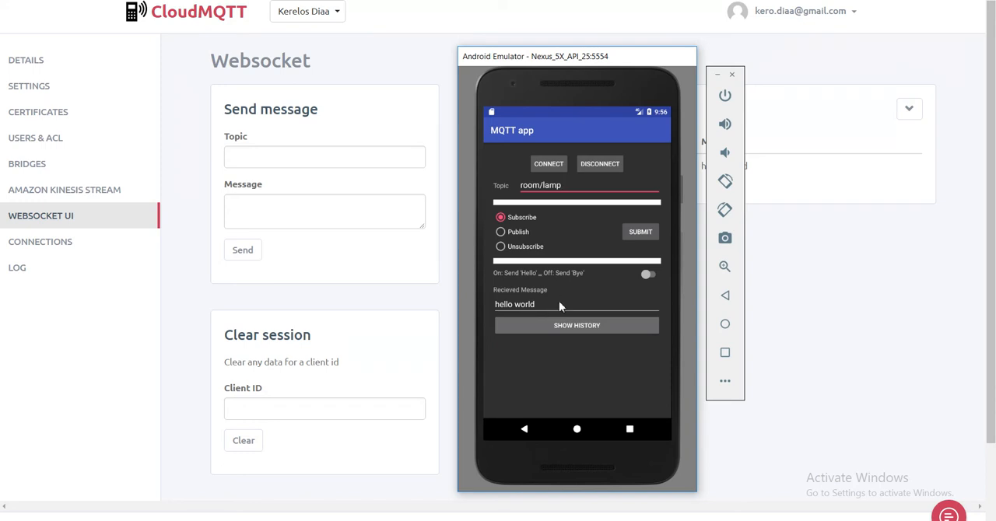
pyautogui.moveTo(564, 283)
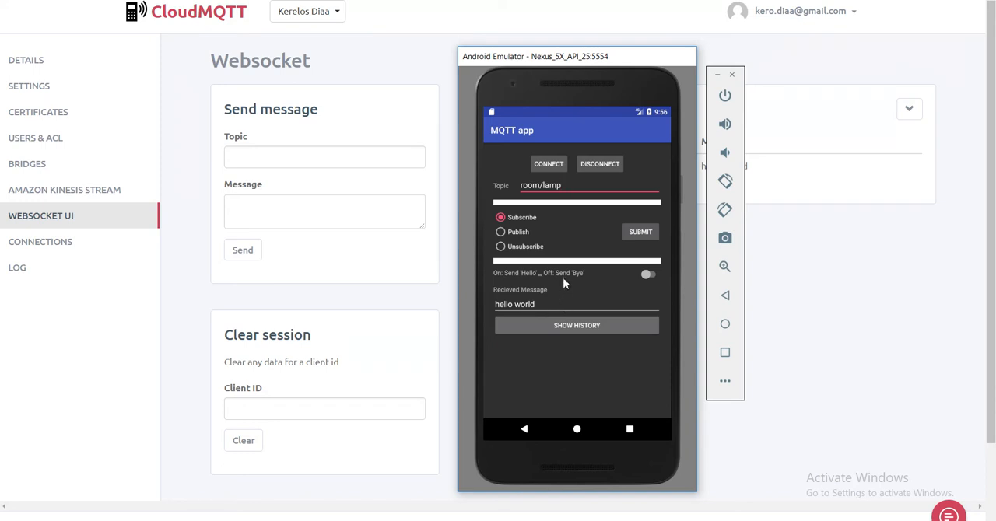
pyautogui.moveTo(575, 294)
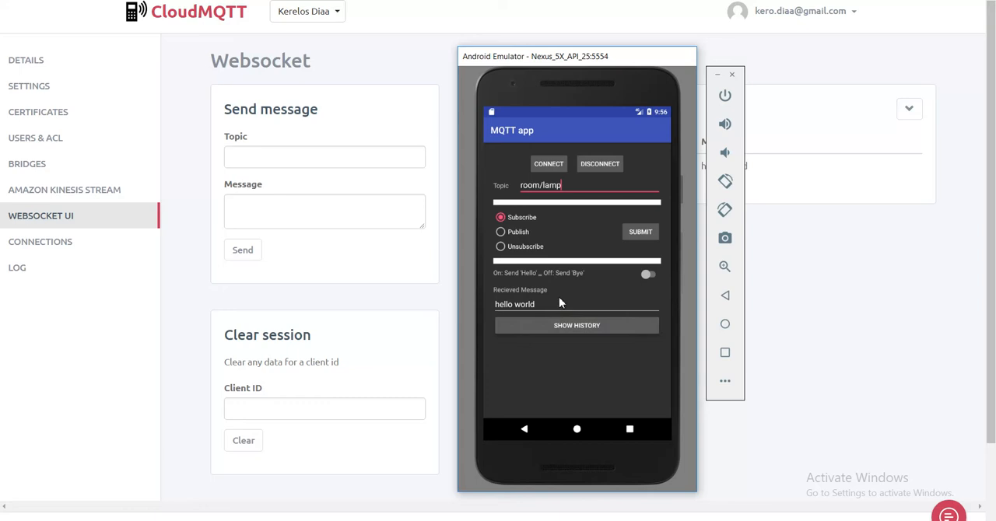
# Review the stored message history and trim the app's topic to room/
pyautogui.click(576, 325)
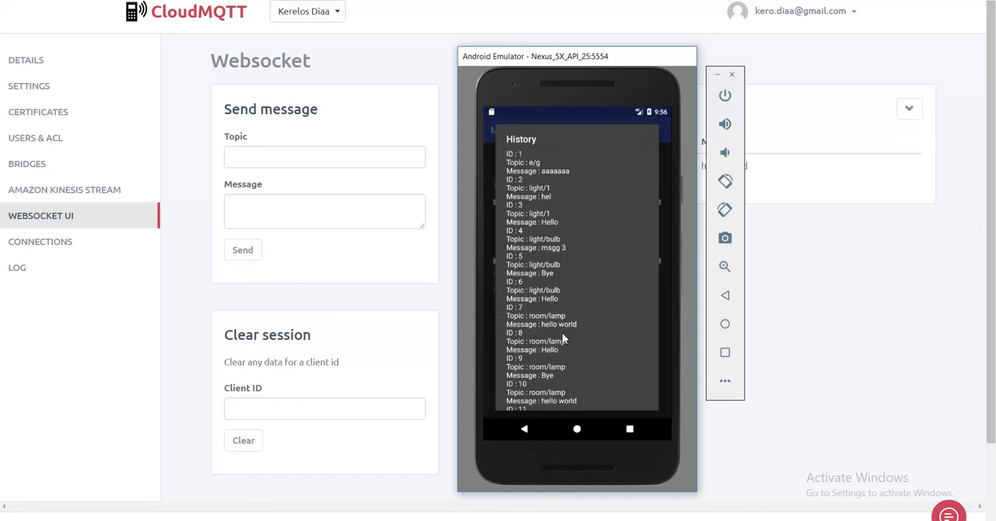
pyautogui.scroll(-3)
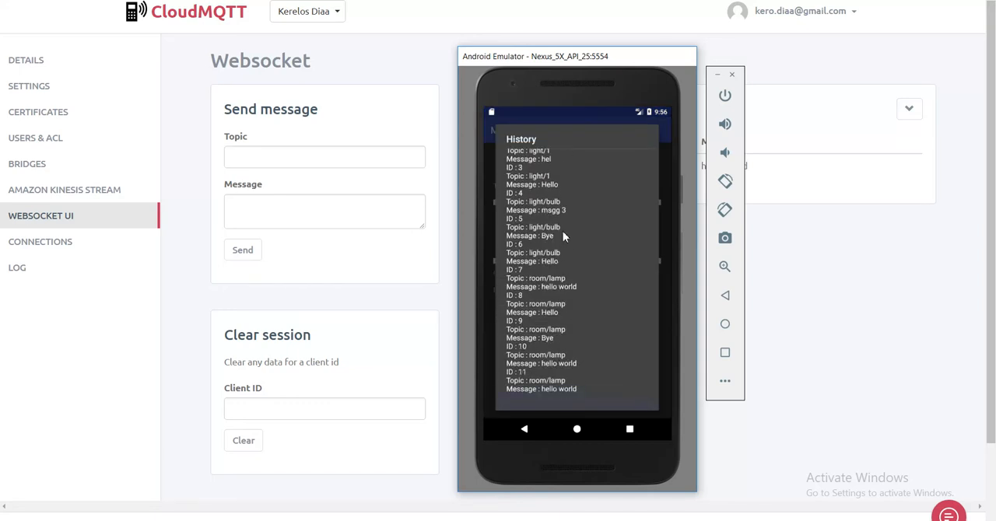
pyautogui.moveTo(547, 395)
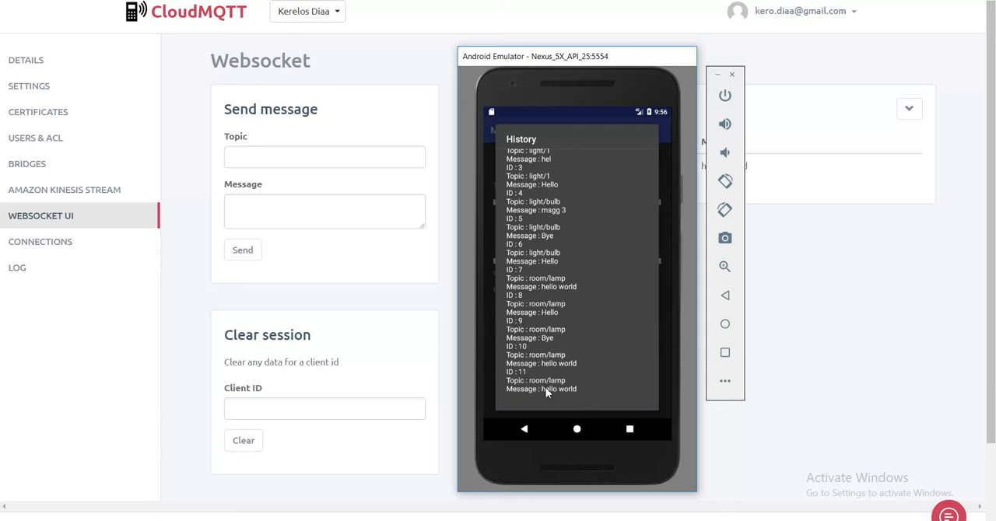
pyautogui.moveTo(554, 404)
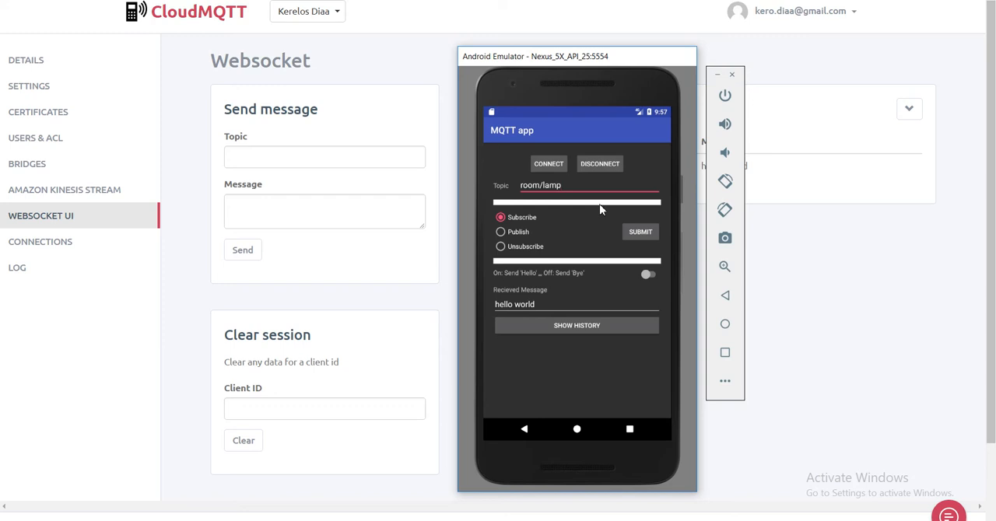
pyautogui.press('BackSpace')
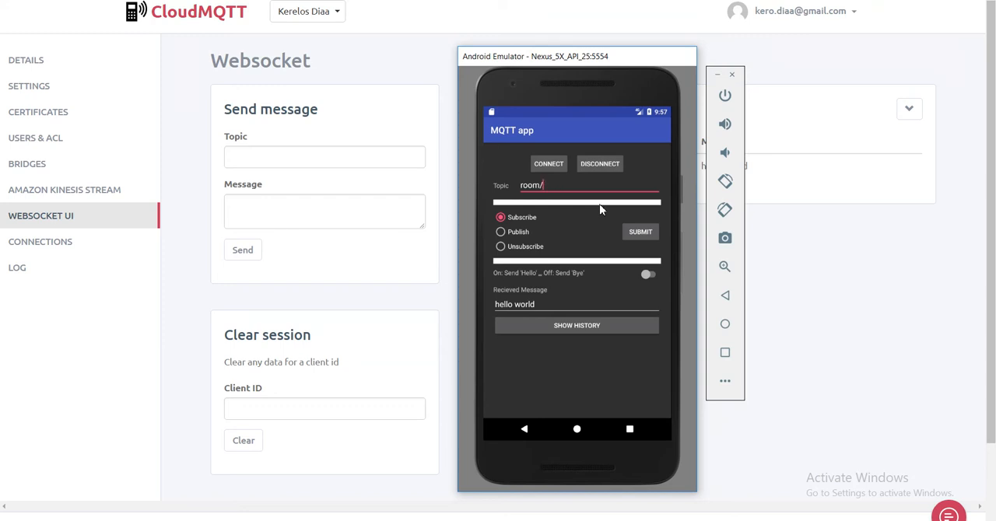
# Draft a 'hi' message for topic room/1 in the CloudMQTT web console
pyautogui.click(324, 155)
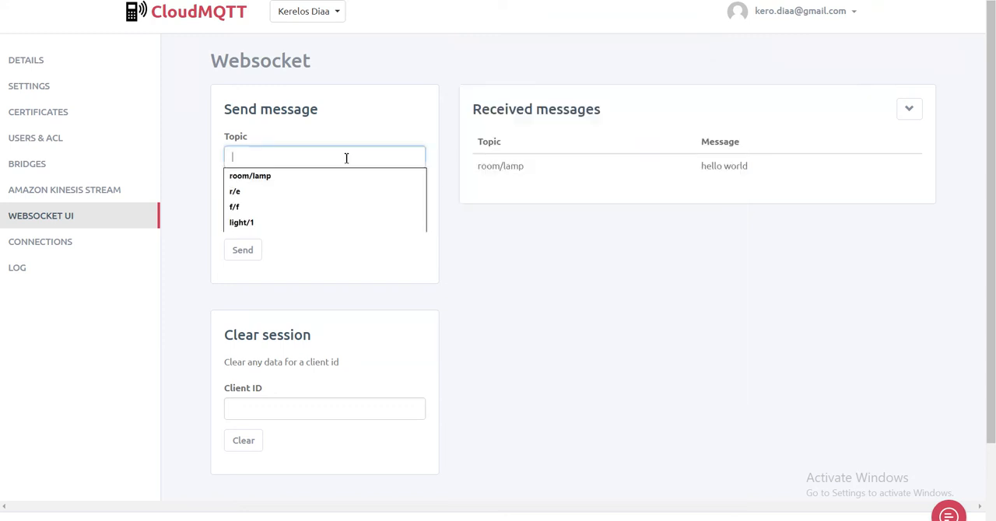
pyautogui.write('room')
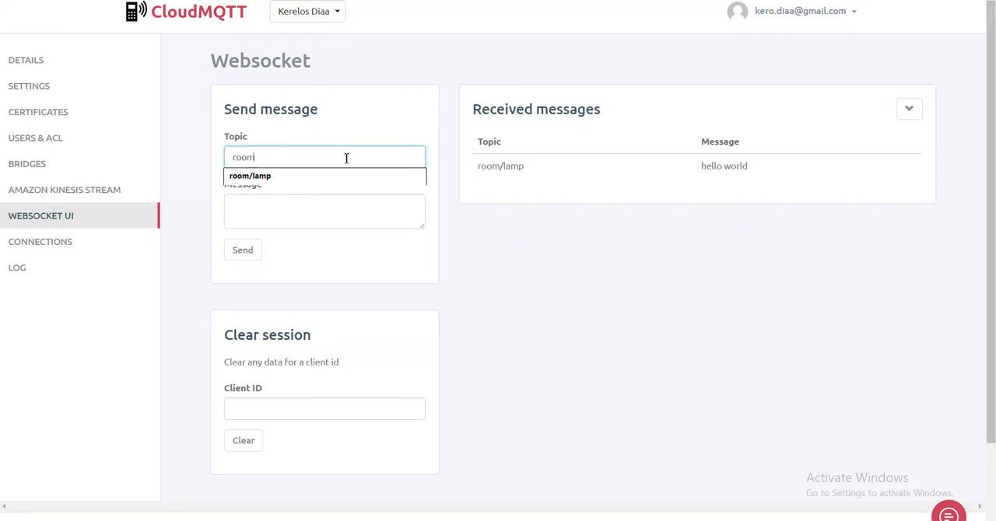
pyautogui.click(324, 212)
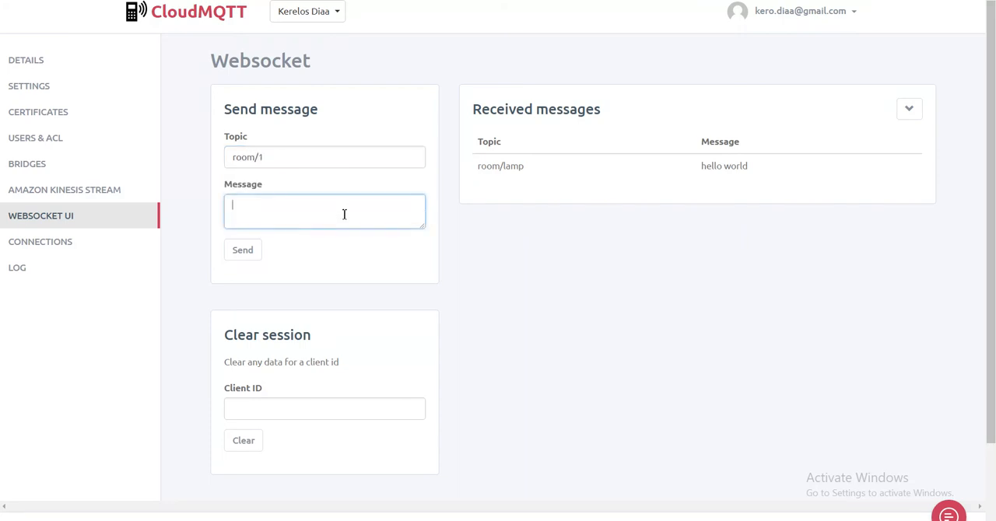
pyautogui.write('hi')
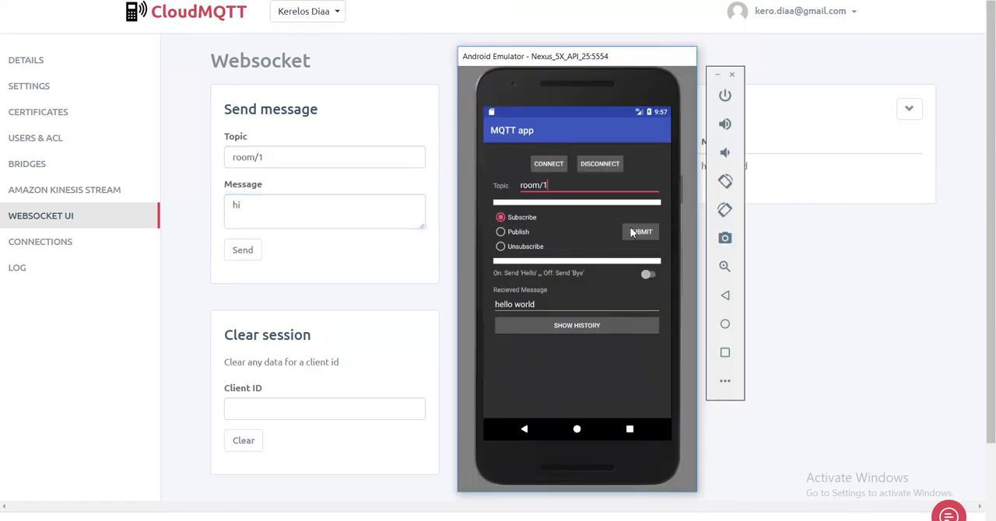
# Publish 'hi' to room/1 and set the app to unsubscribe from the topic
pyautogui.click(243, 249)
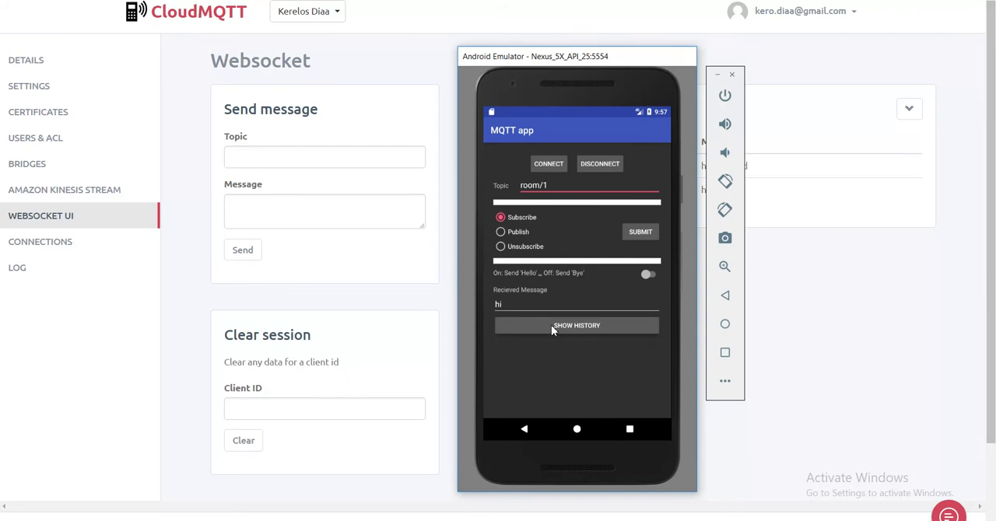
pyautogui.click(576, 325)
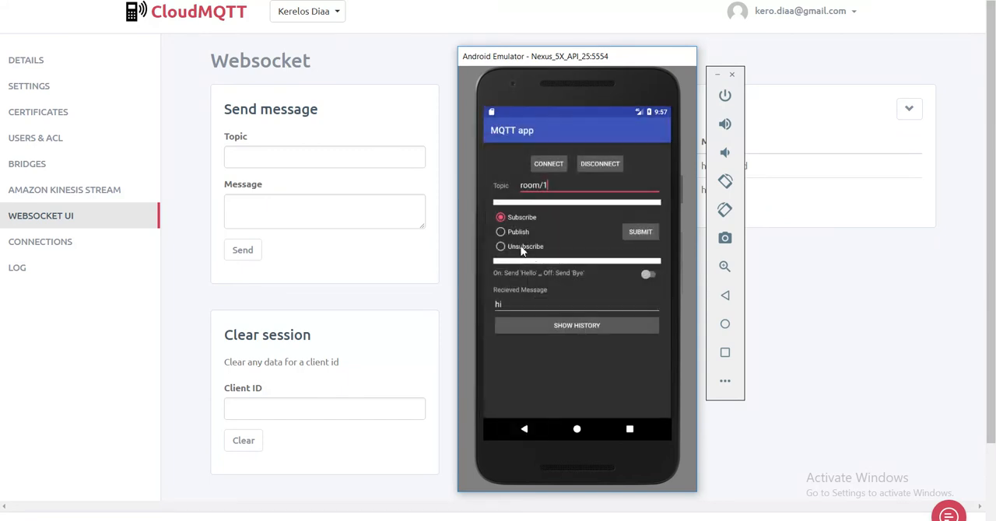
pyautogui.click(501, 246)
pyautogui.write('r')
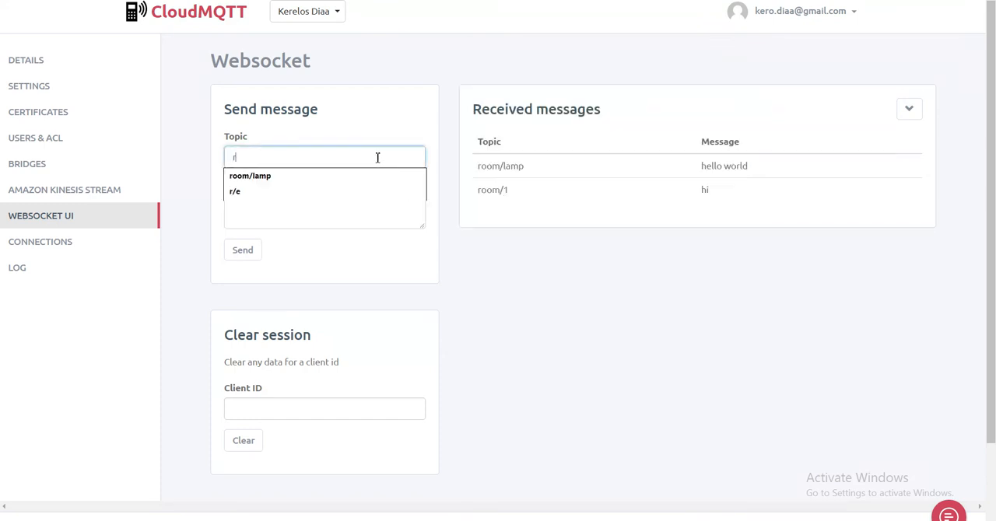
# Send a 'blababl' test message to room/1 from CloudMQTT
pyautogui.click(233, 192)
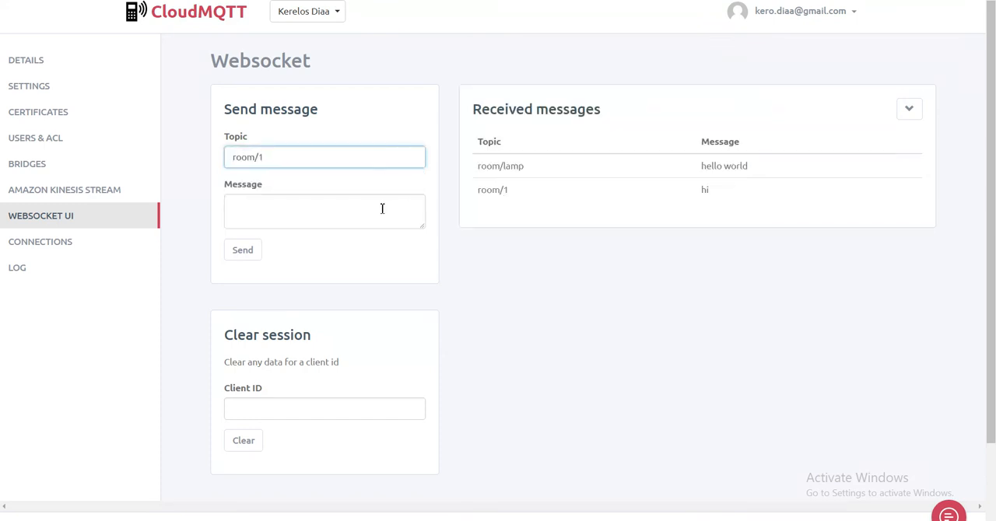
pyautogui.write('blababl')
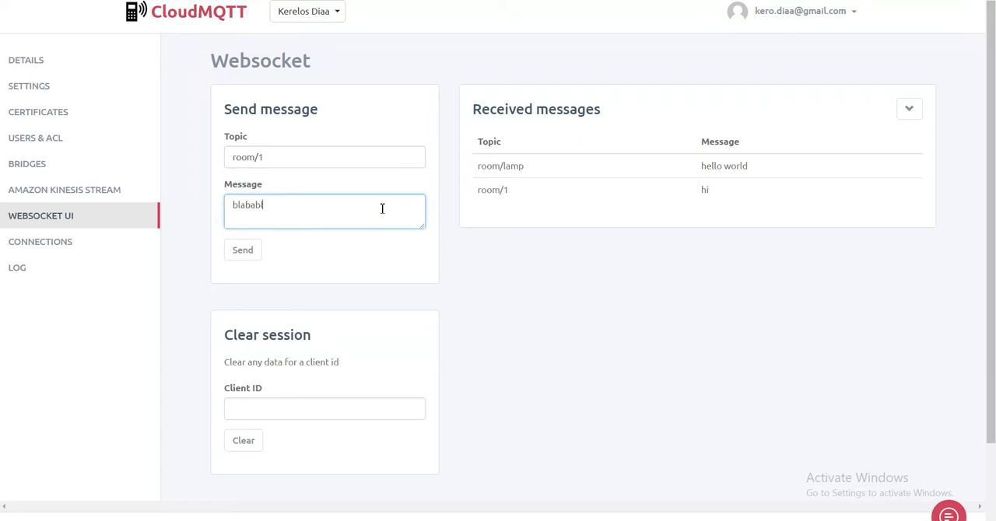
pyautogui.click(243, 249)
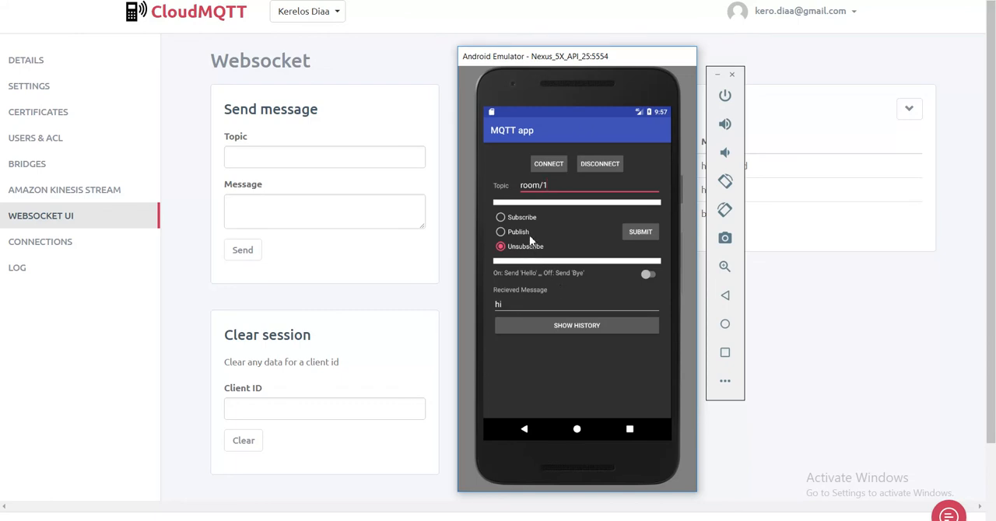
pyautogui.moveTo(526, 236)
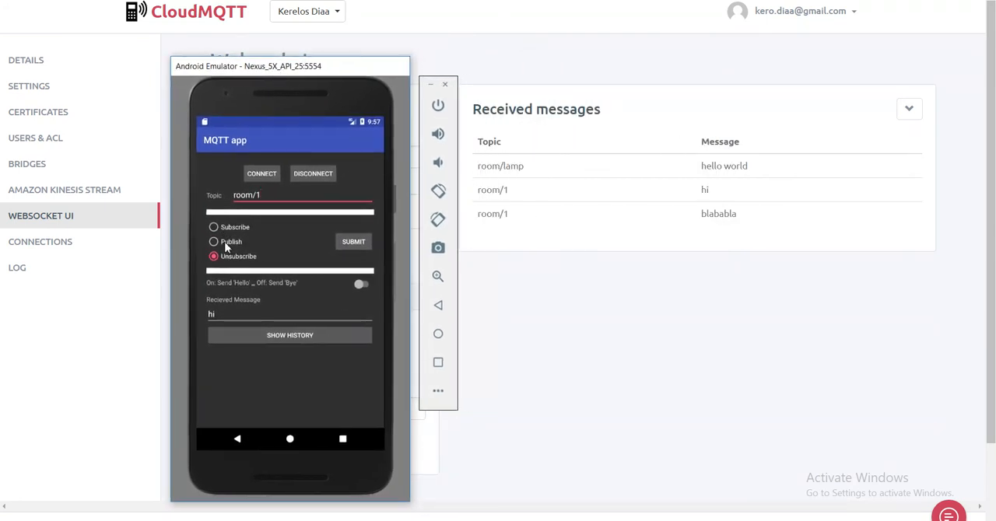
# Switch to Publish mode with the Hello option on and publish Hello to room/1
pyautogui.click(214, 243)
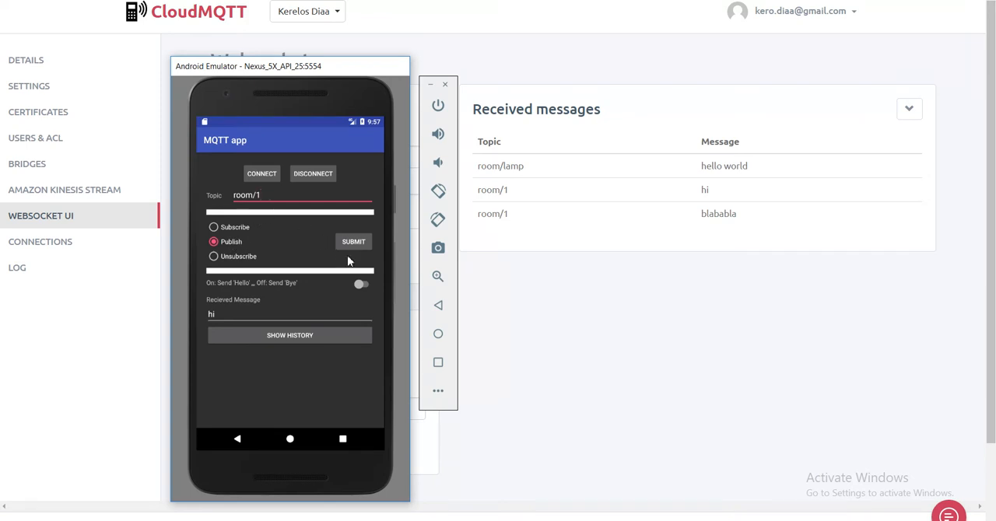
pyautogui.moveTo(241, 291)
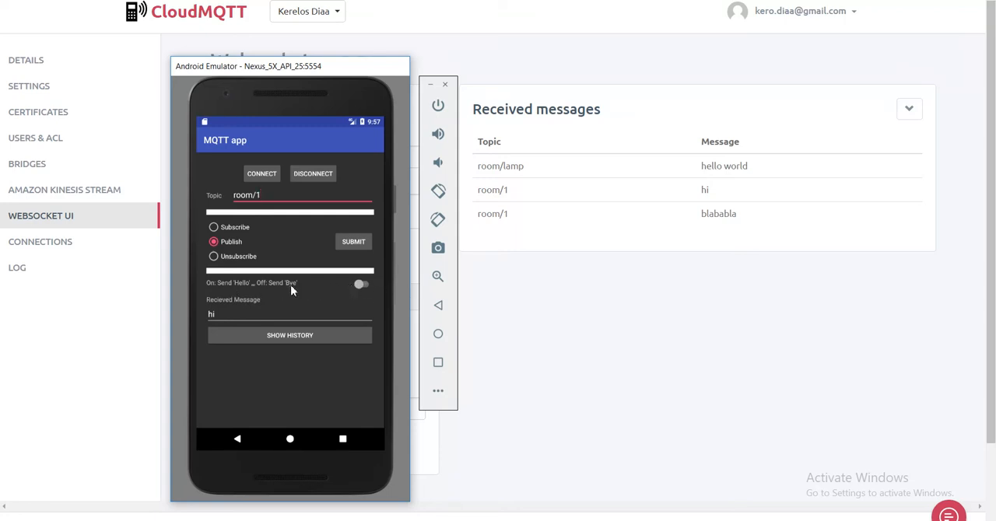
pyautogui.click(360, 283)
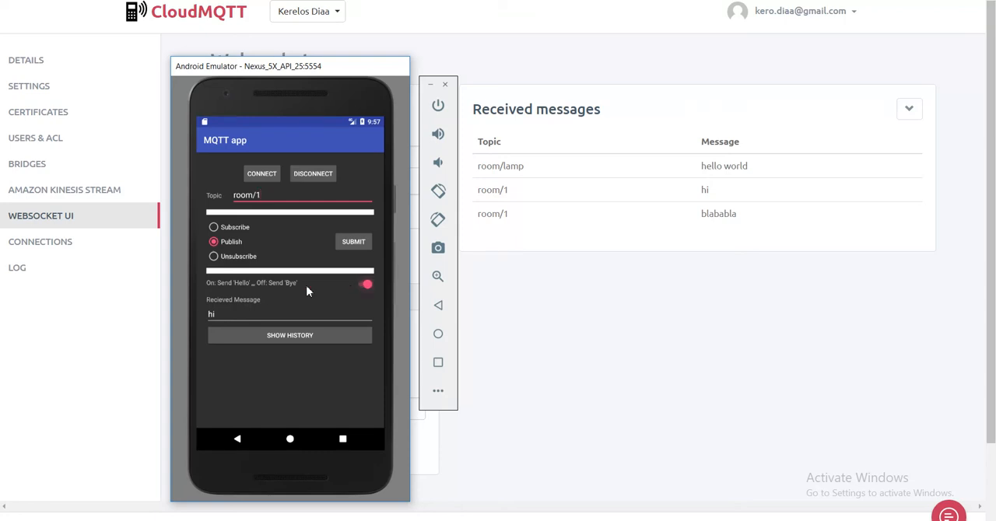
pyautogui.moveTo(241, 291)
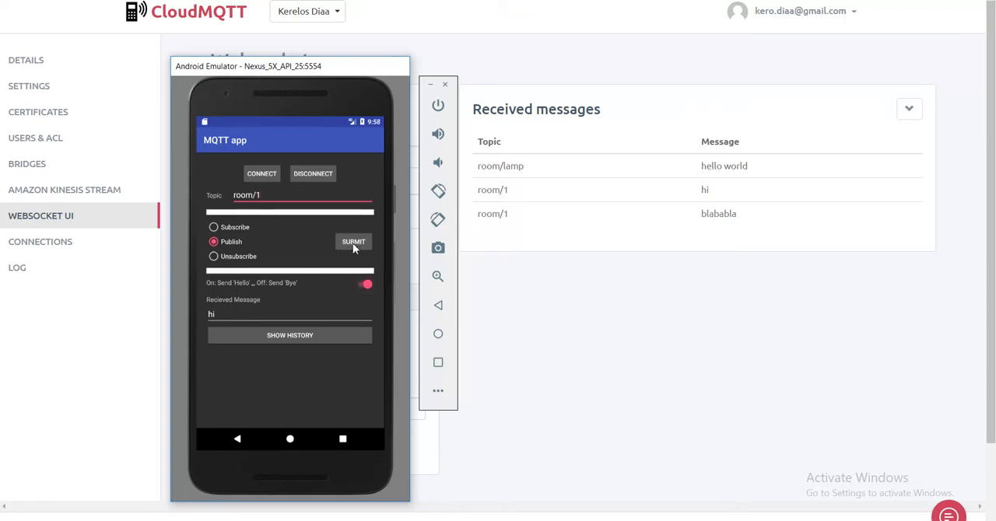
pyautogui.click(353, 242)
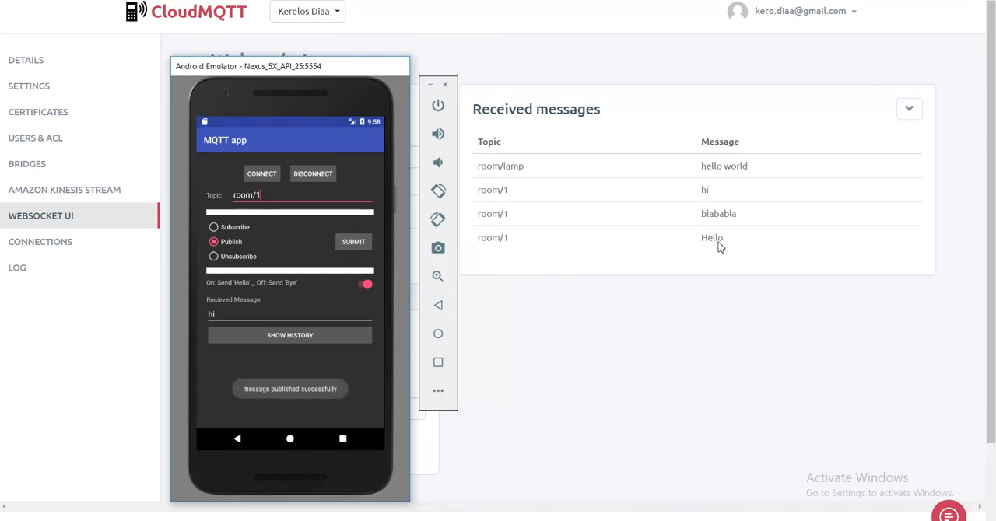
pyautogui.moveTo(688, 243)
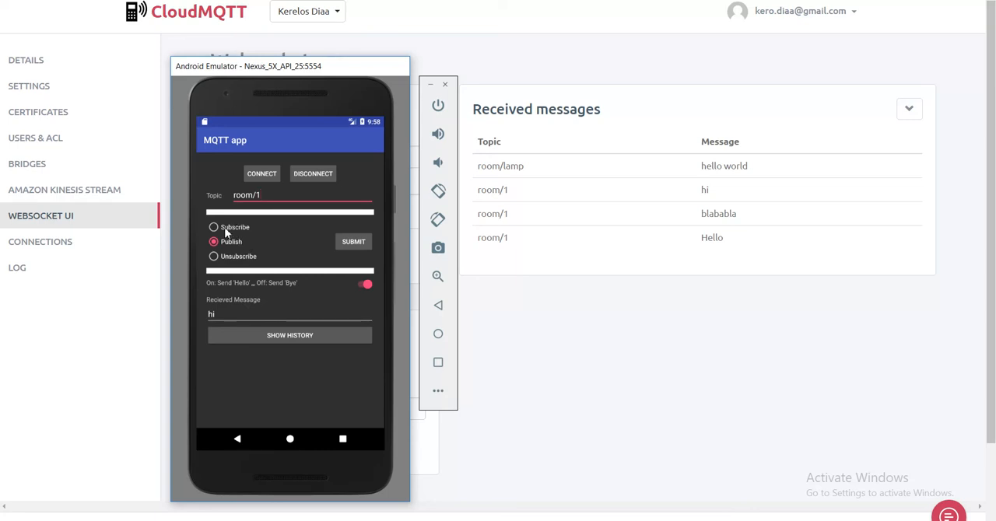
# Toggle the message to Bye, return to Publish mode and publish Bye to room/1
pyautogui.click(213, 227)
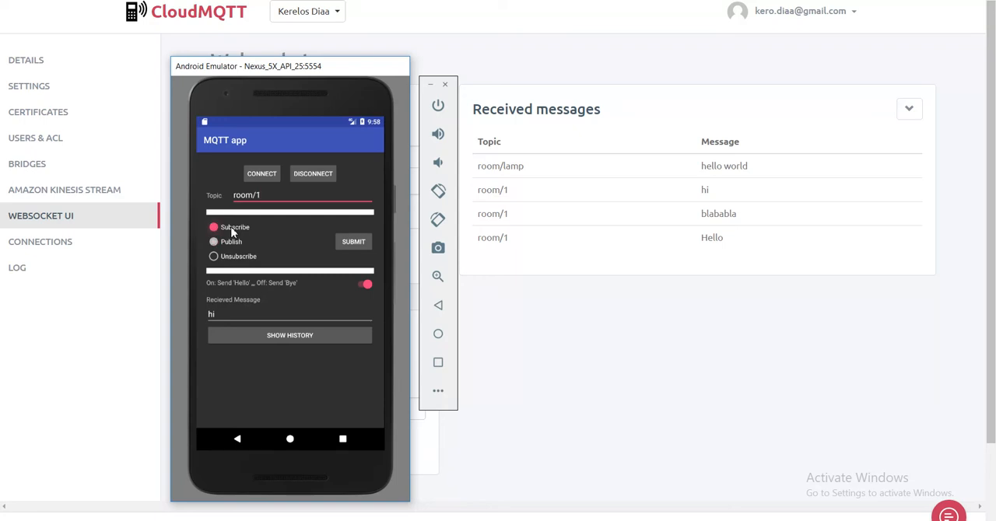
pyautogui.moveTo(291, 263)
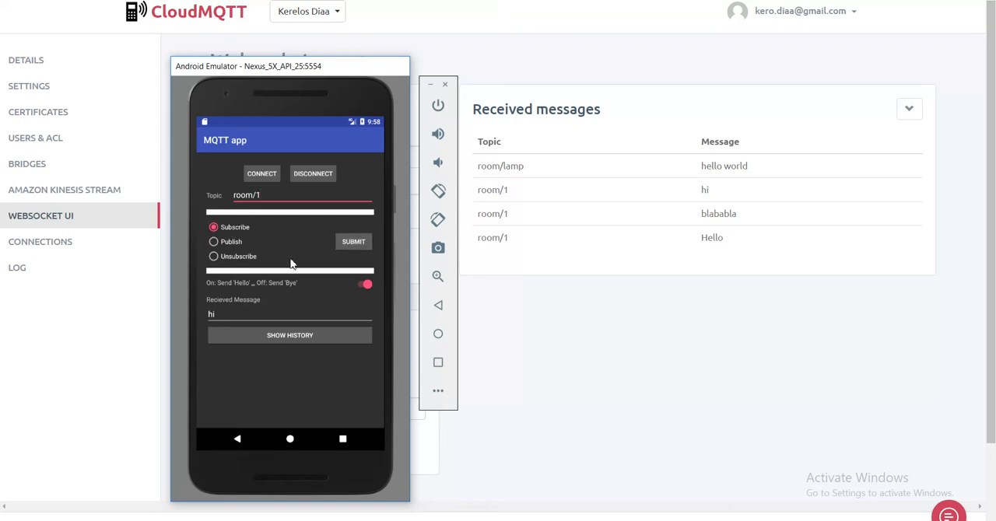
pyautogui.click(364, 284)
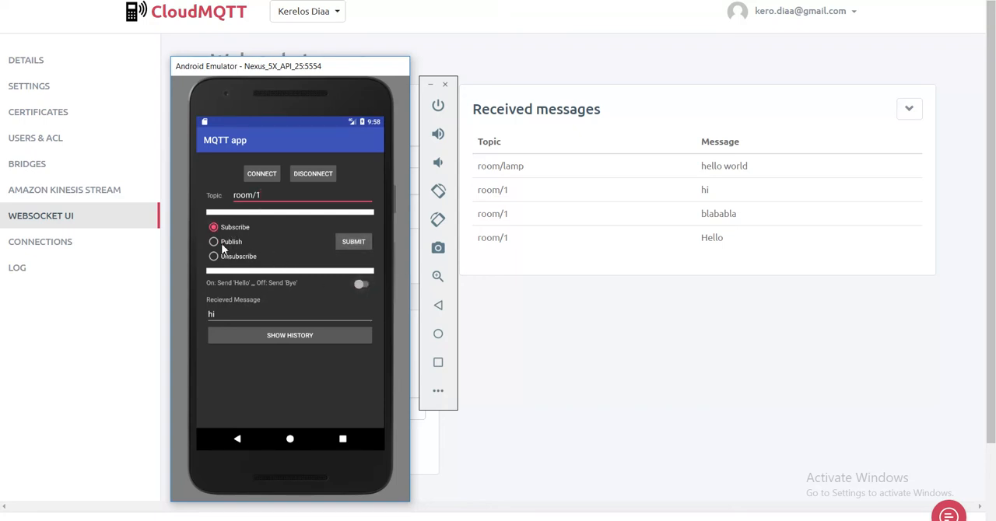
pyautogui.moveTo(227, 315)
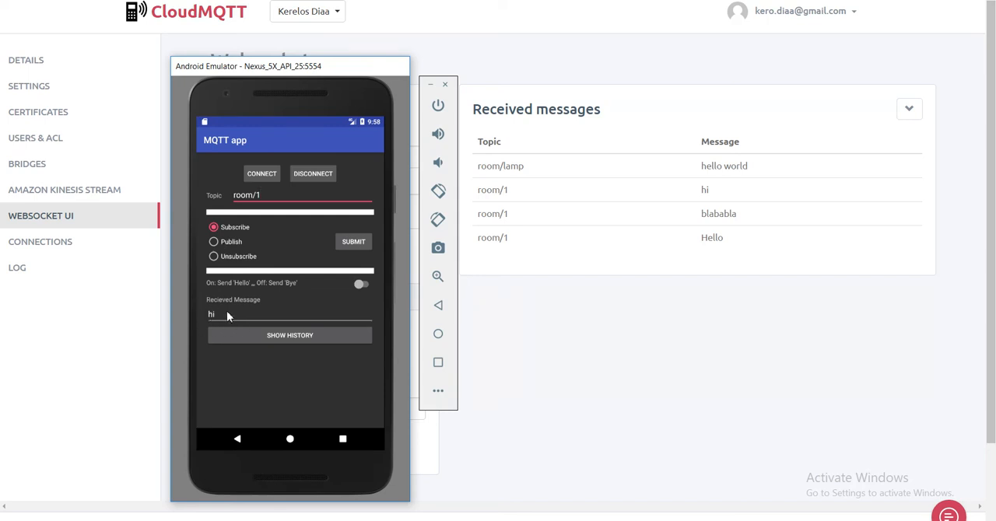
pyautogui.click(354, 241)
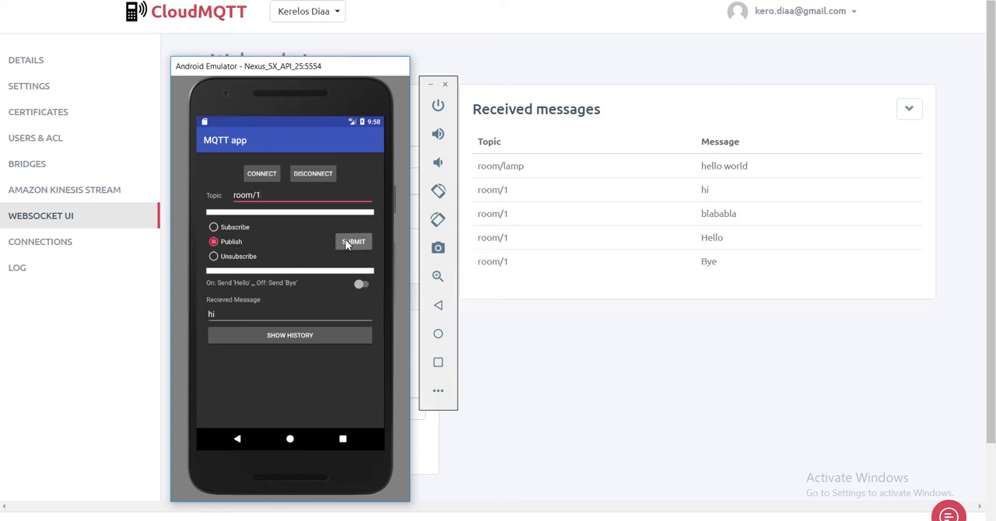
pyautogui.click(352, 241)
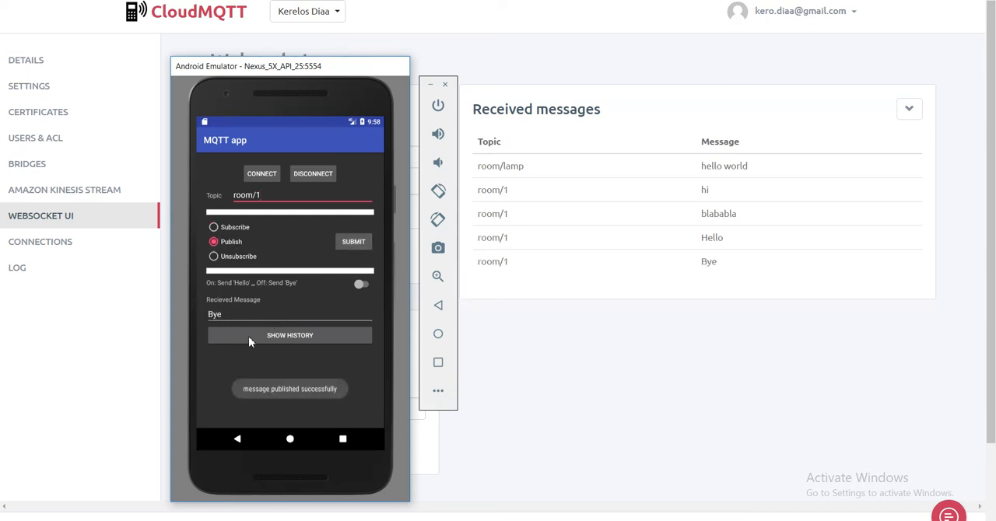
pyautogui.click(289, 336)
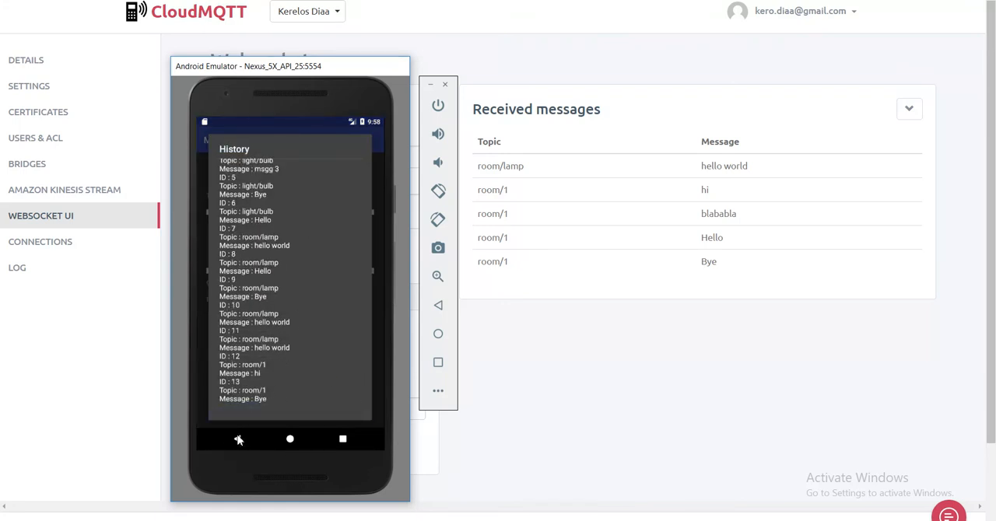
pyautogui.moveTo(271, 234)
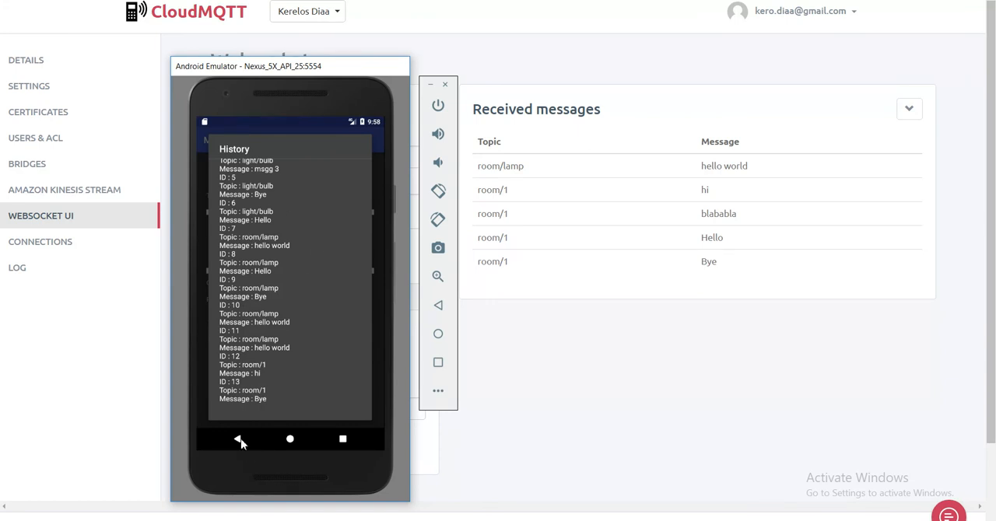
pyautogui.click(240, 439)
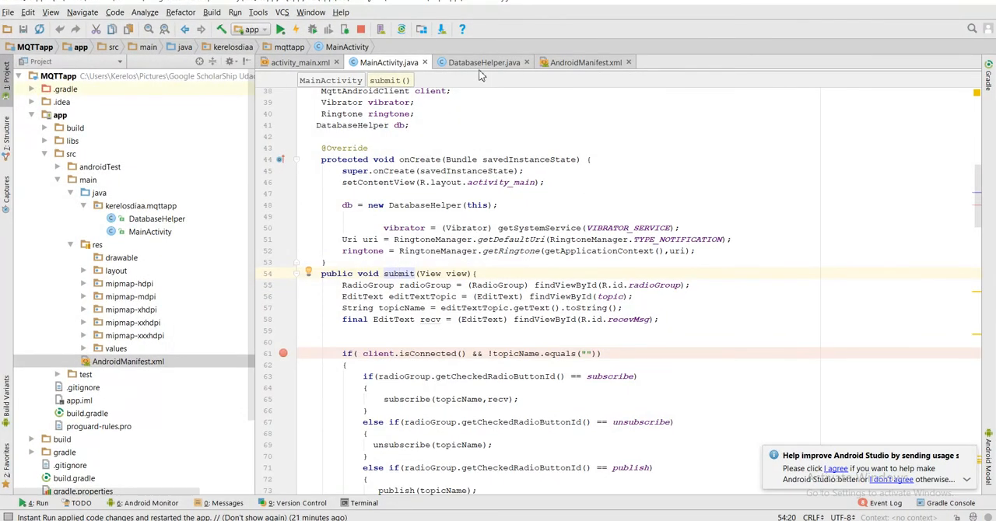
# Review DatabaseHelper.java, then MainActivity's subscribe method storing arrived messages
pyautogui.click(483, 62)
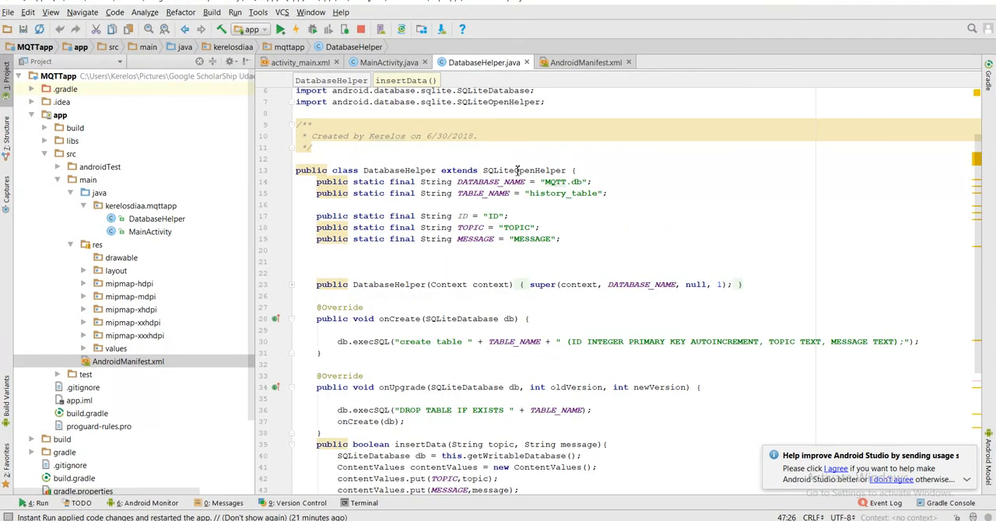
pyautogui.click(387, 62)
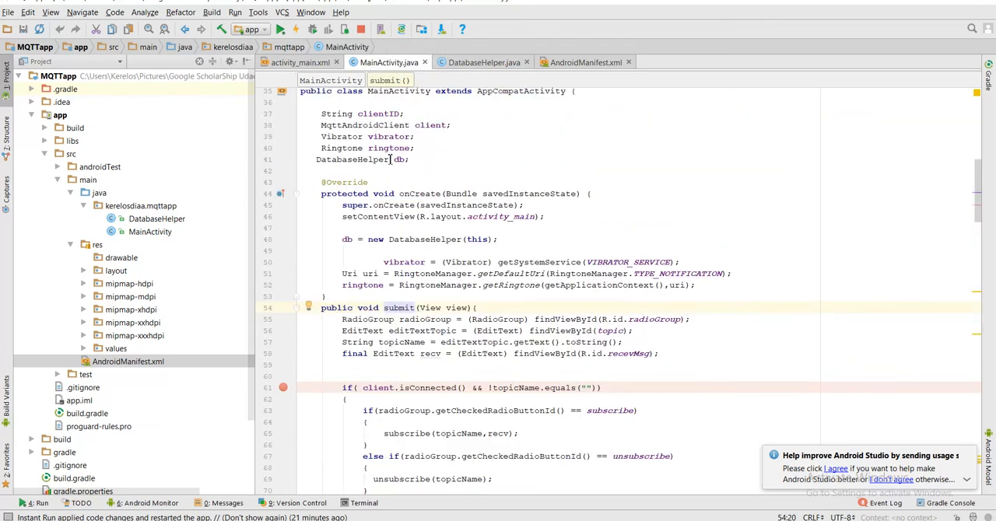
pyautogui.scroll(-3)
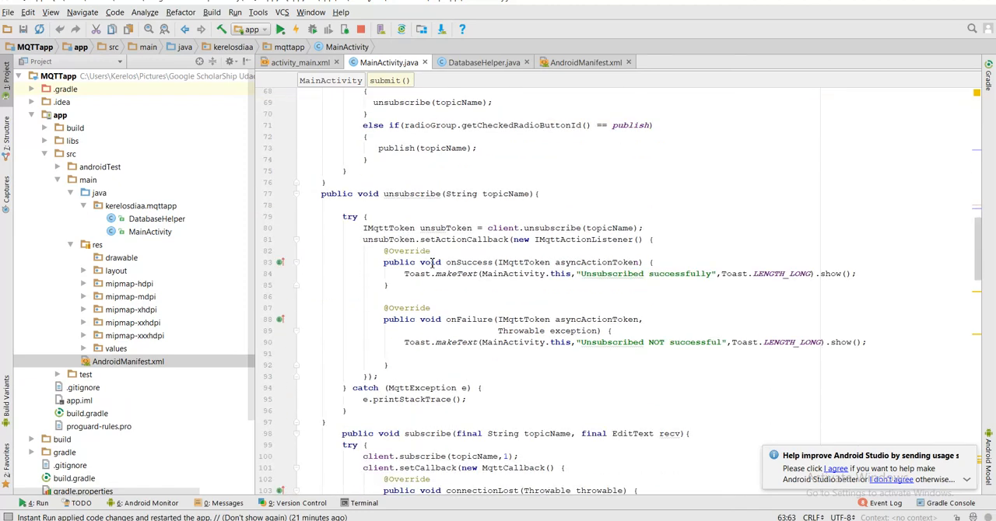
pyautogui.scroll(-3)
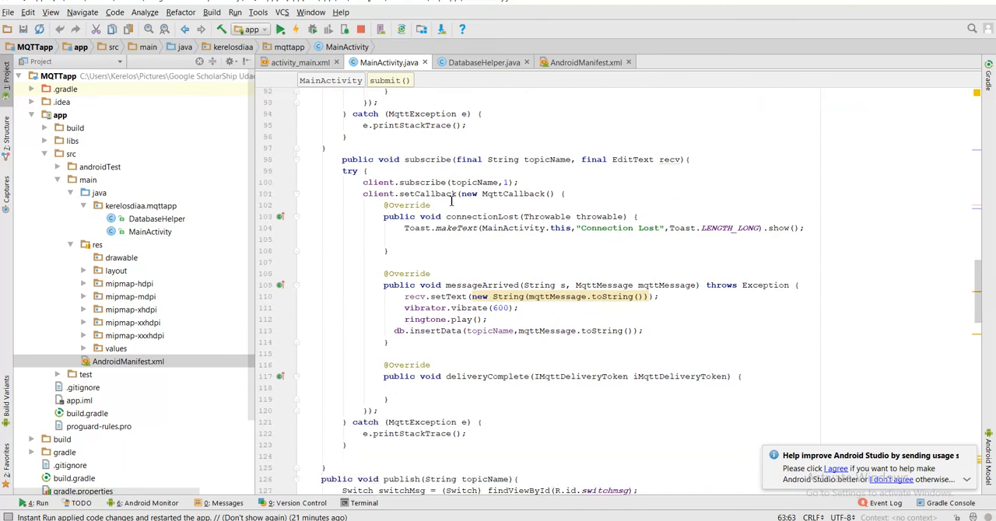